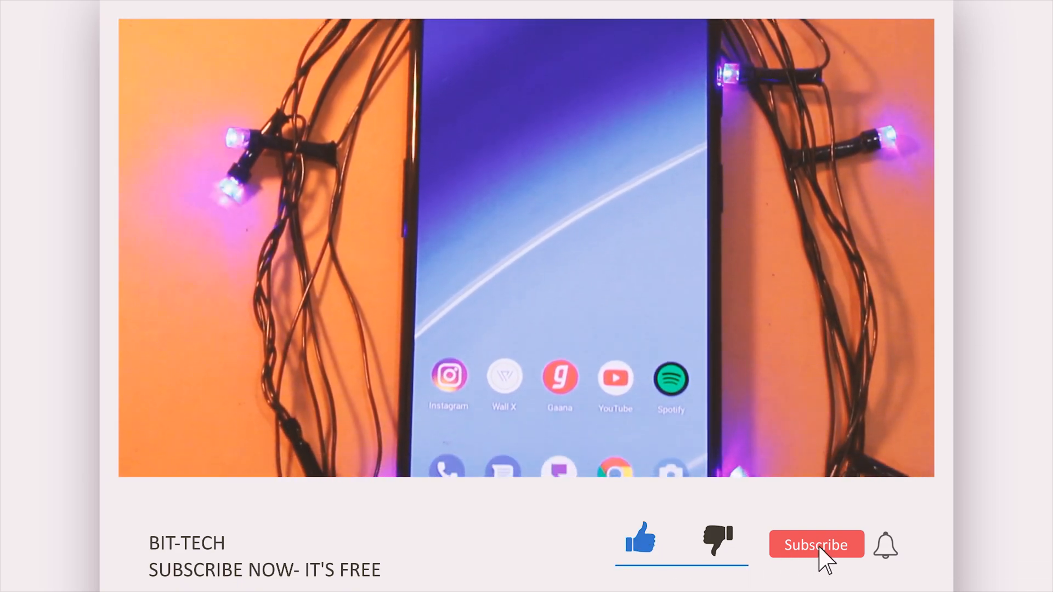
# Step: Enable the App locker for Spotify so launching it prompts for PIN or fingerprint
pyautogui.click(815, 544)
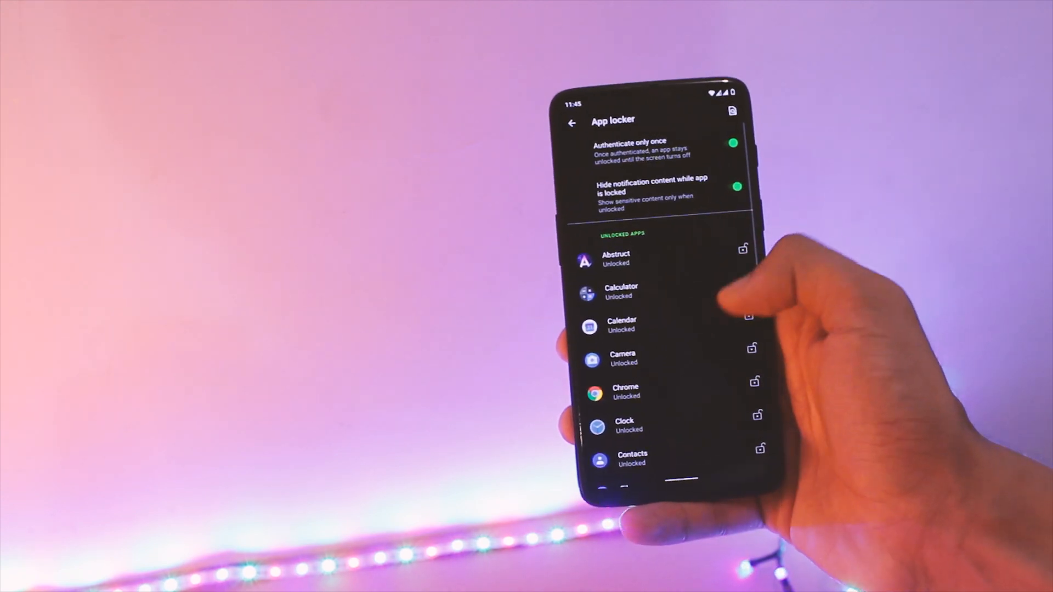
pyautogui.click(752, 383)
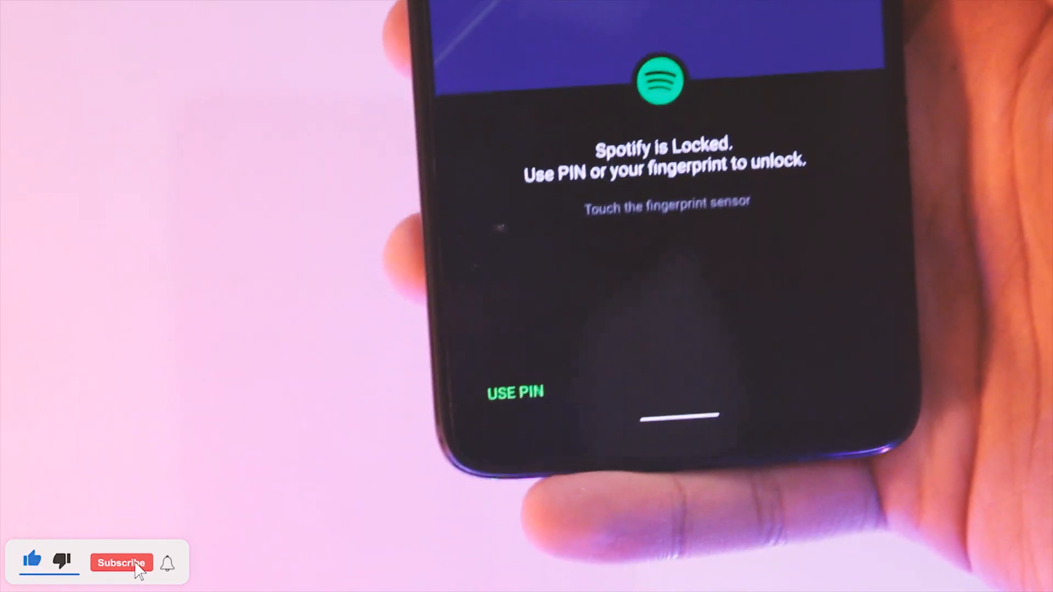
pyautogui.click(122, 564)
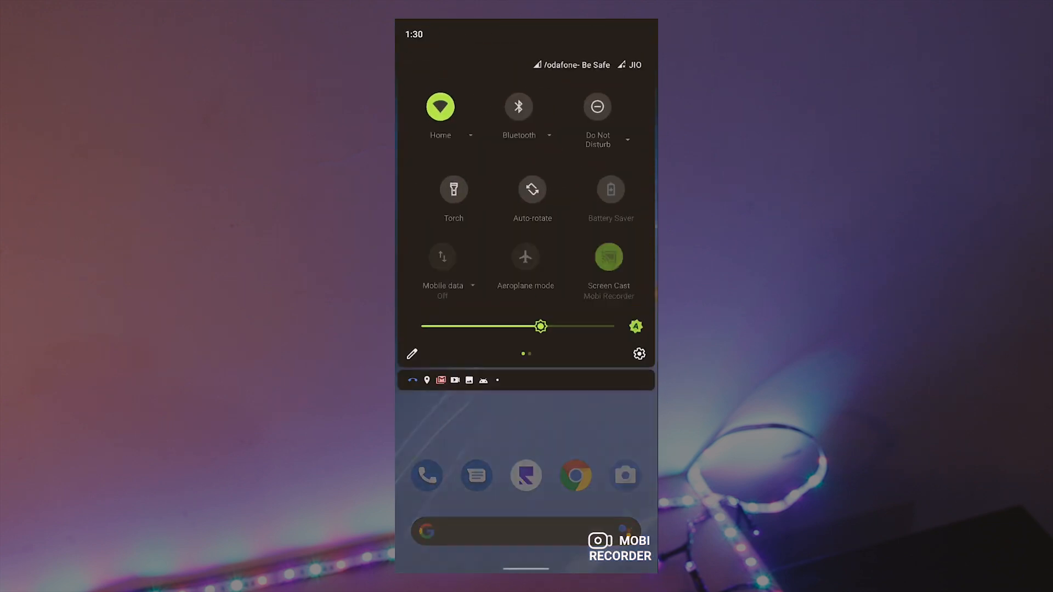
# Step: Start Screen Record from Quick Settings and list audio sources Disabled, Internal, Microphone
pyautogui.click(608, 257)
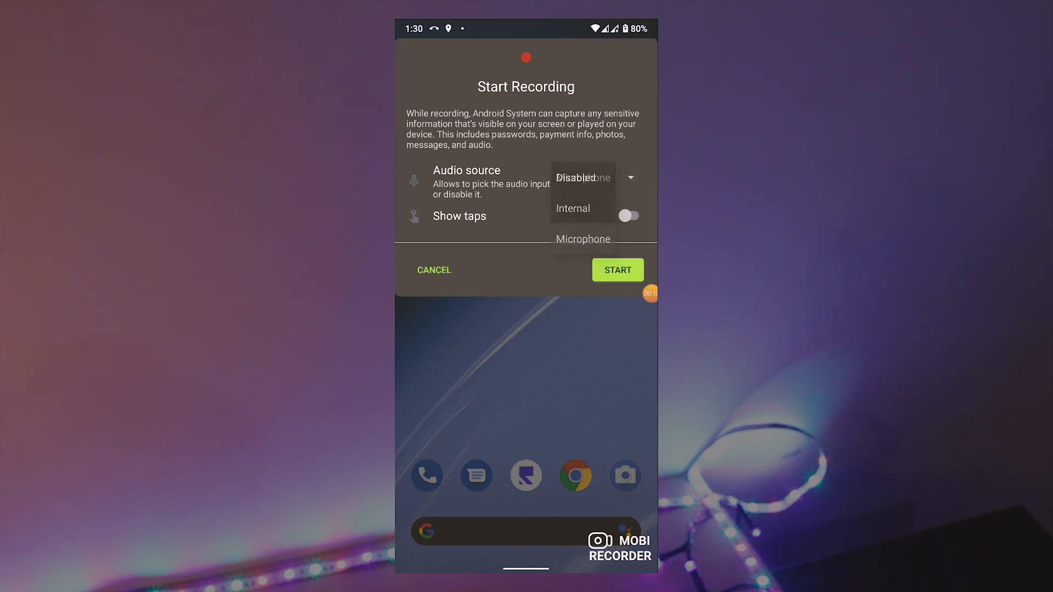
pyautogui.click(583, 239)
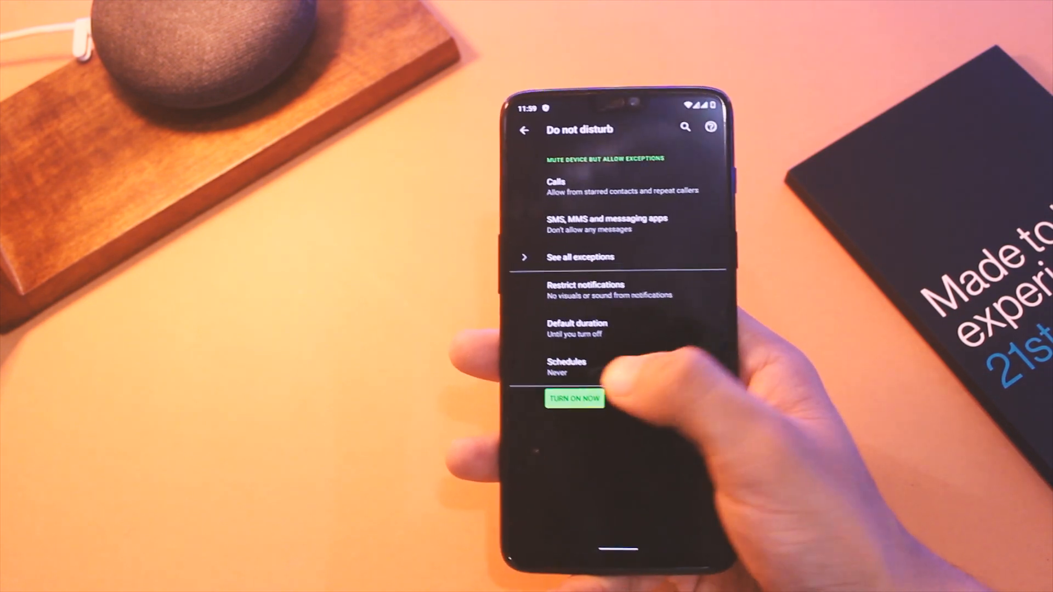
# Step: Browse Do not disturb exceptions for calls, messages and schedules under Sound settings
pyautogui.click(525, 130)
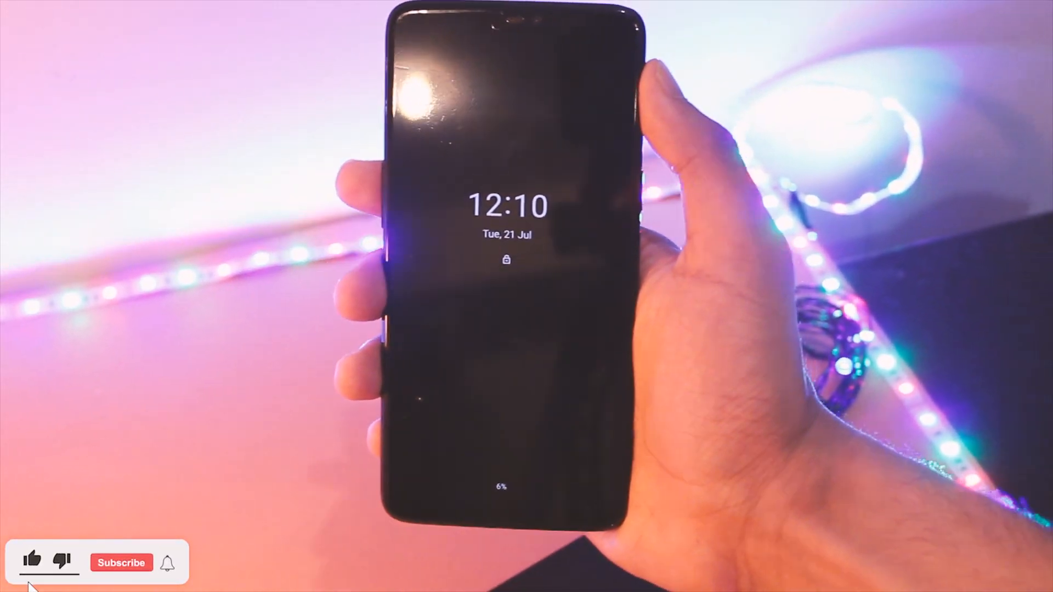
pyautogui.click(122, 562)
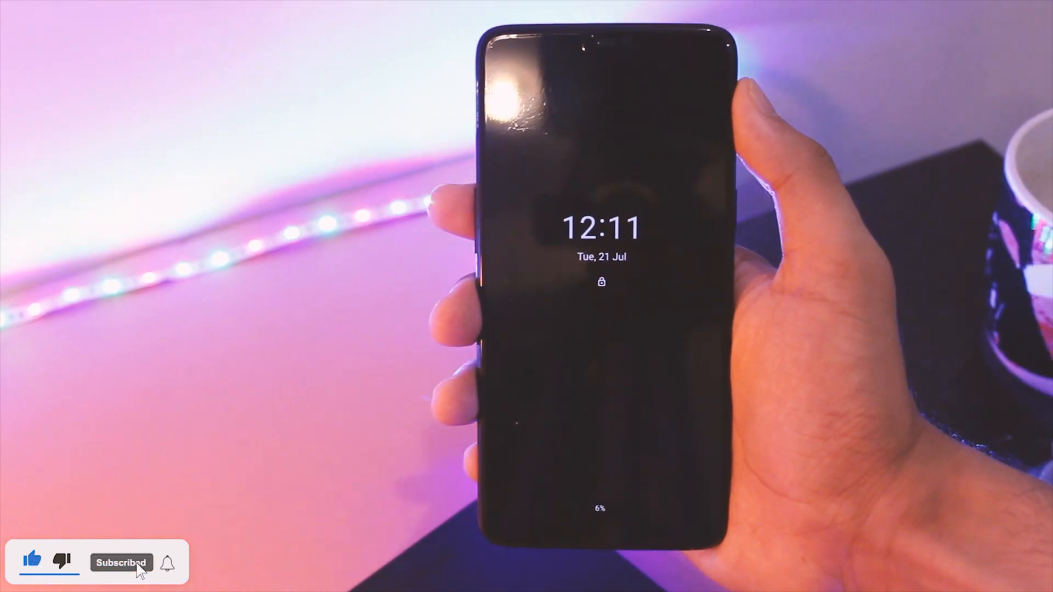